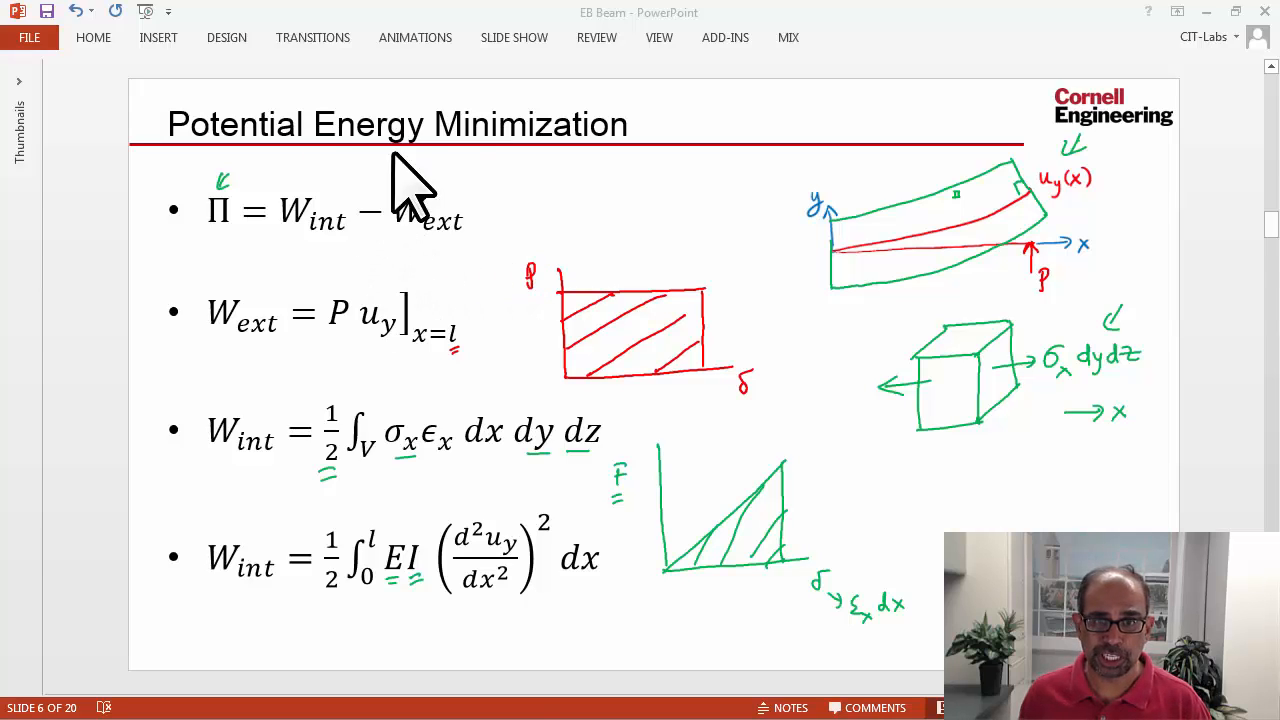
{"action": "mouse_move", "coordinate": [390, 524]}
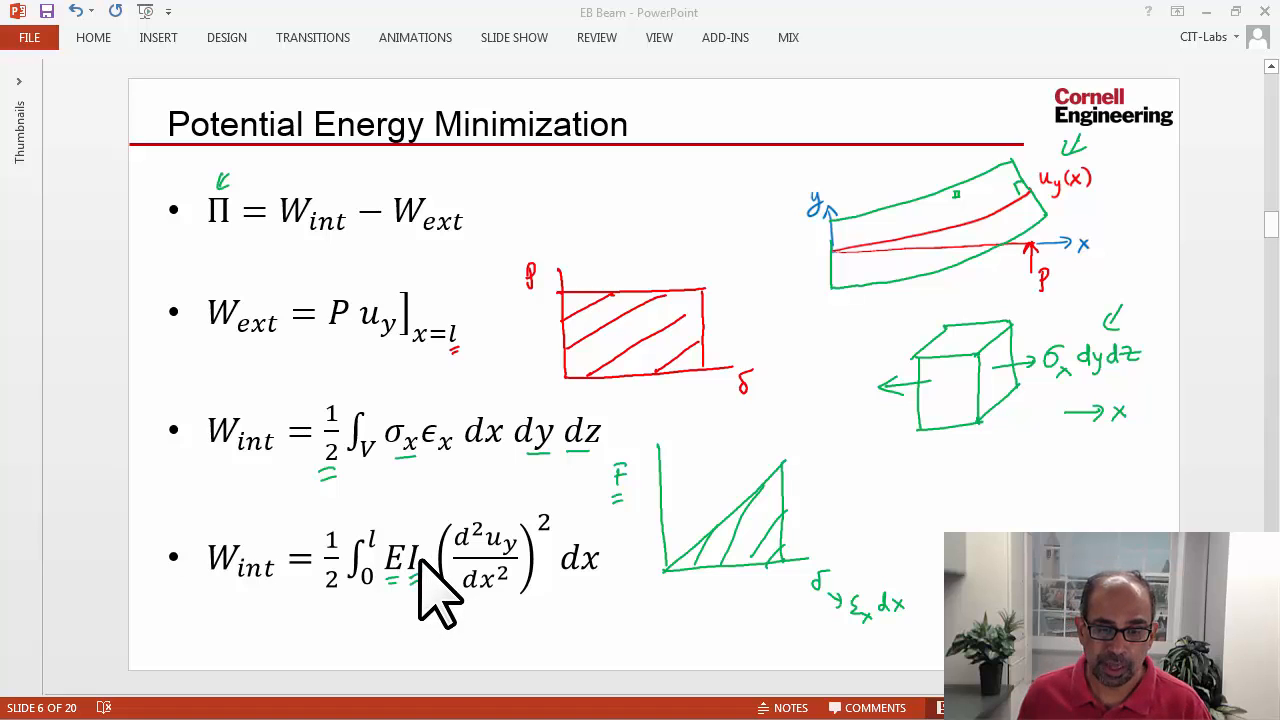
{"action": "mouse_move", "coordinate": [410, 584]}
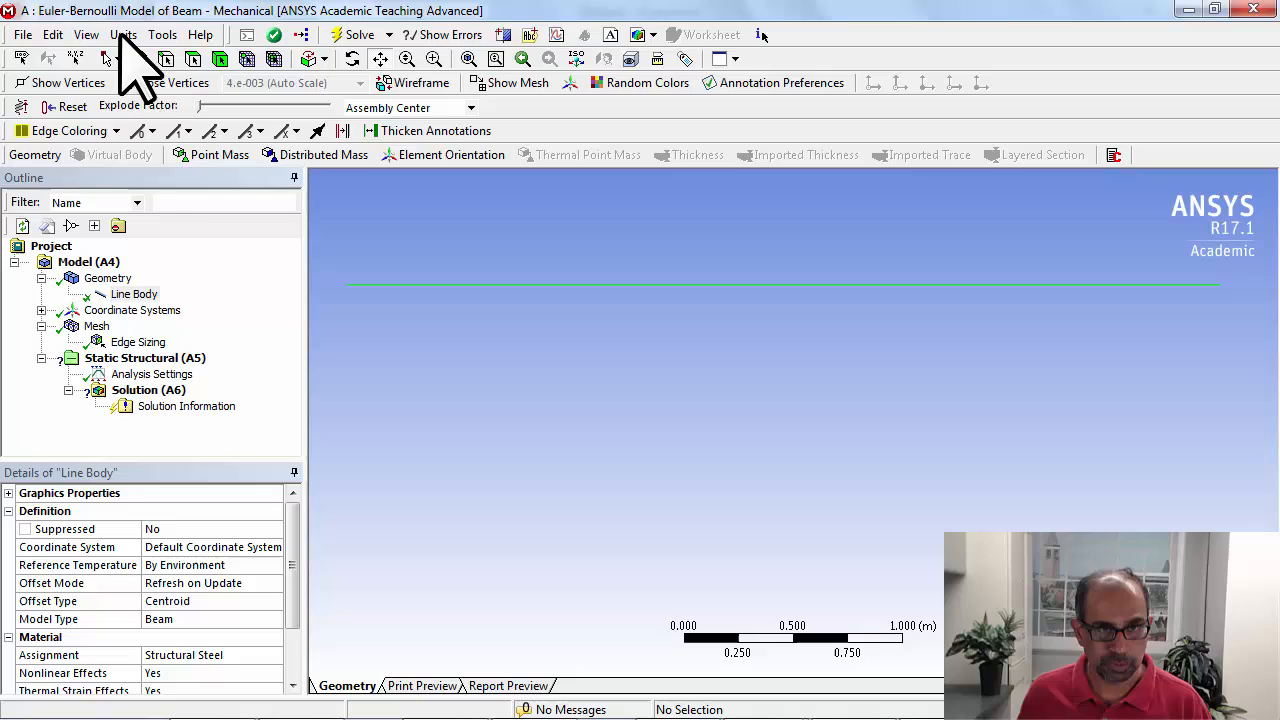
Review the Line Body's details showing its Structural Steel material assignment
{"action": "left_click", "coordinate": [132, 292]}
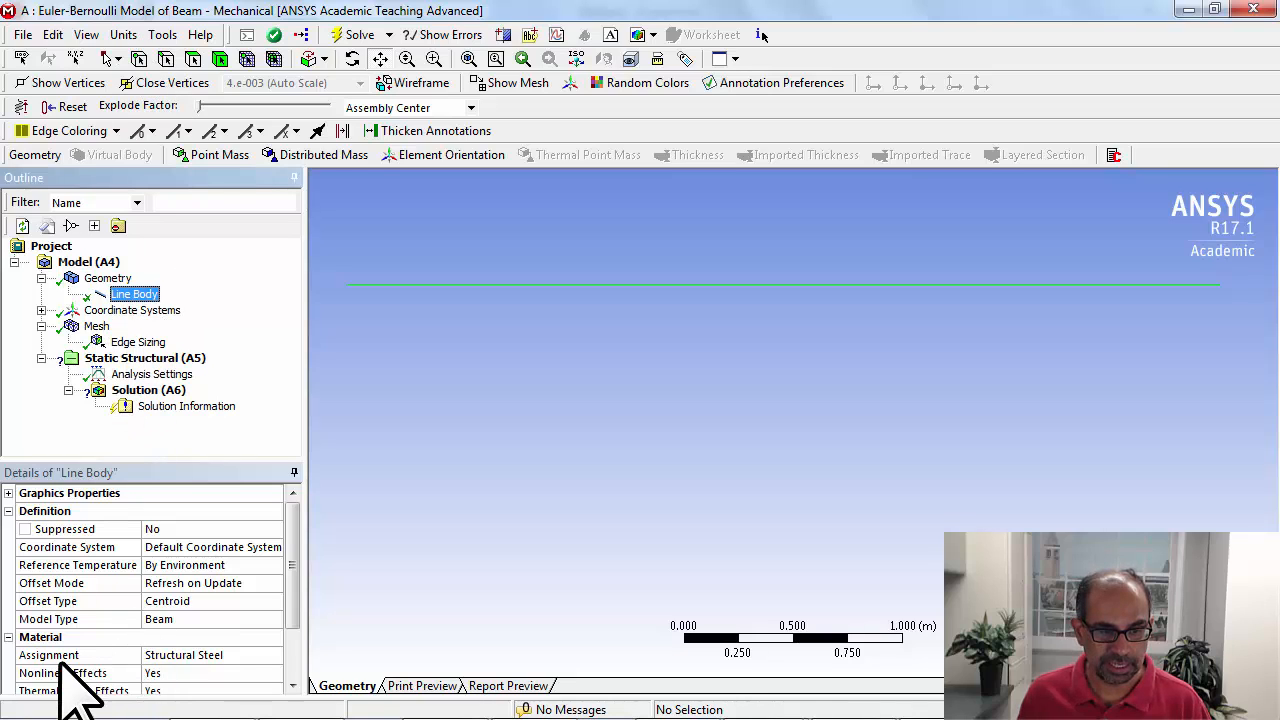
{"action": "mouse_move", "coordinate": [220, 690]}
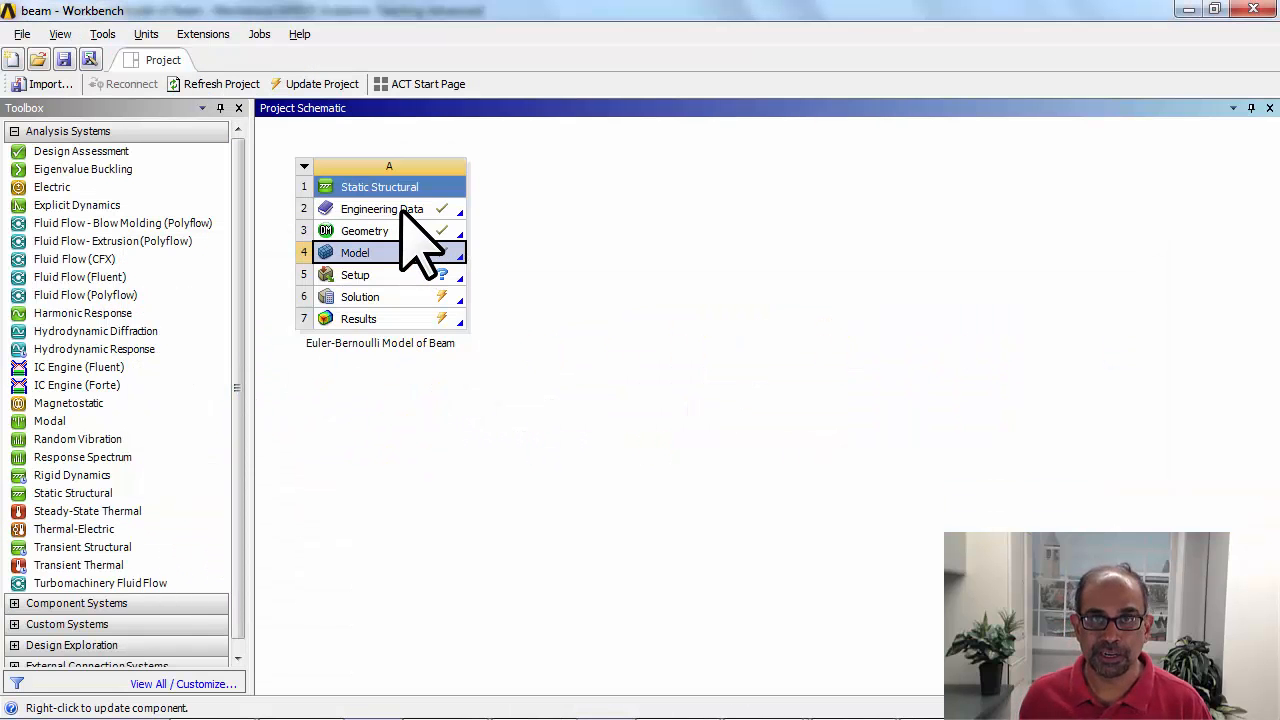
Edit Engineering Data and add a new material named 'Go Big Red'
{"action": "left_click", "coordinate": [382, 208]}
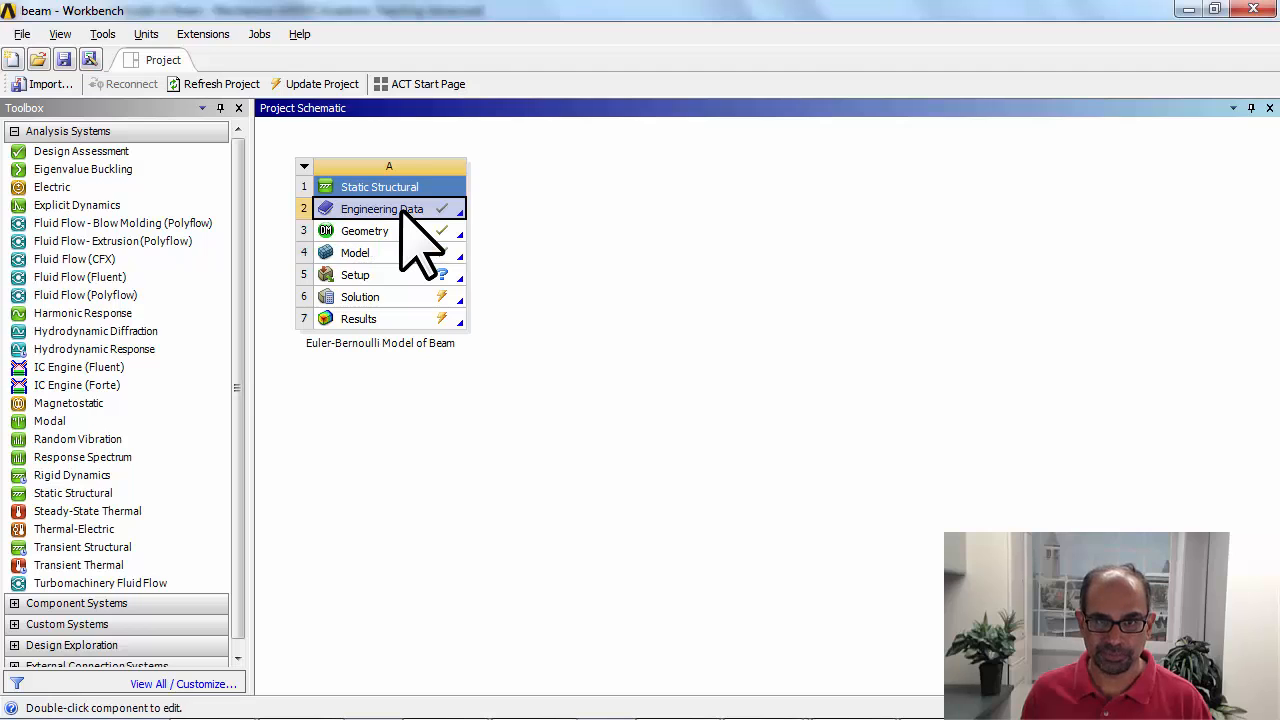
{"action": "double_click", "coordinate": [384, 208]}
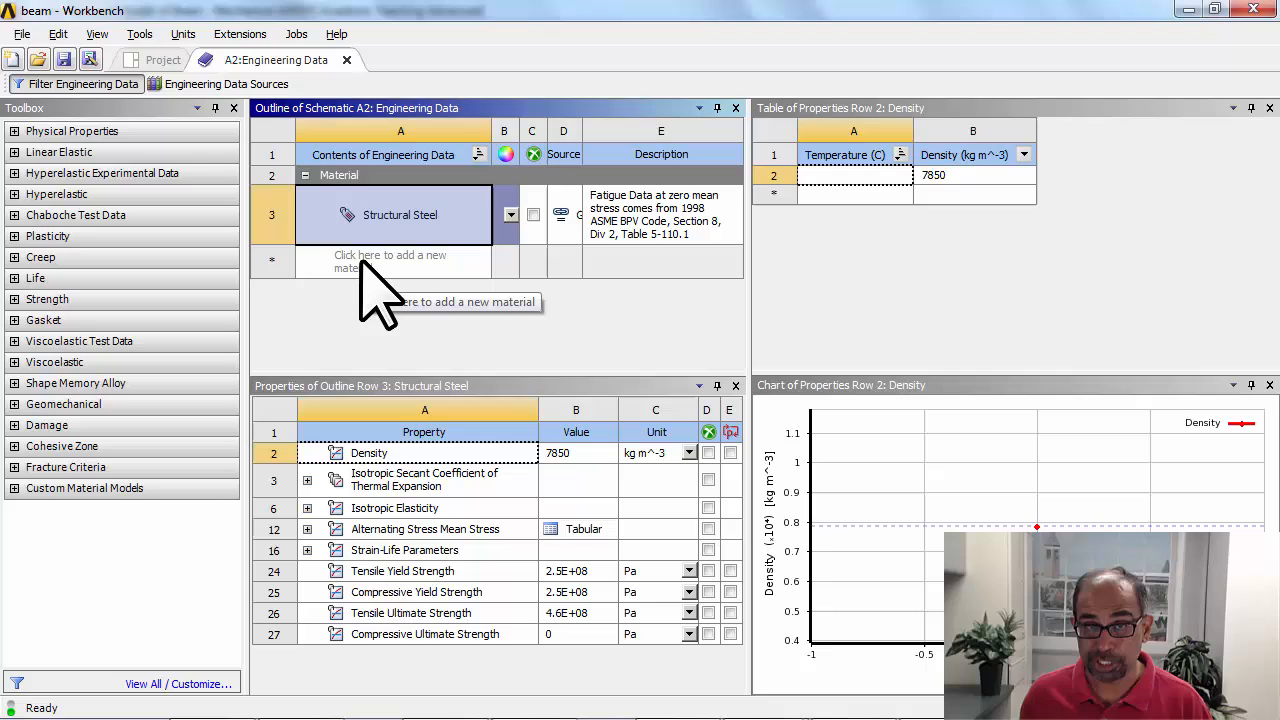
{"action": "left_click", "coordinate": [390, 260]}
{"action": "type", "text": "Go Big Red"}
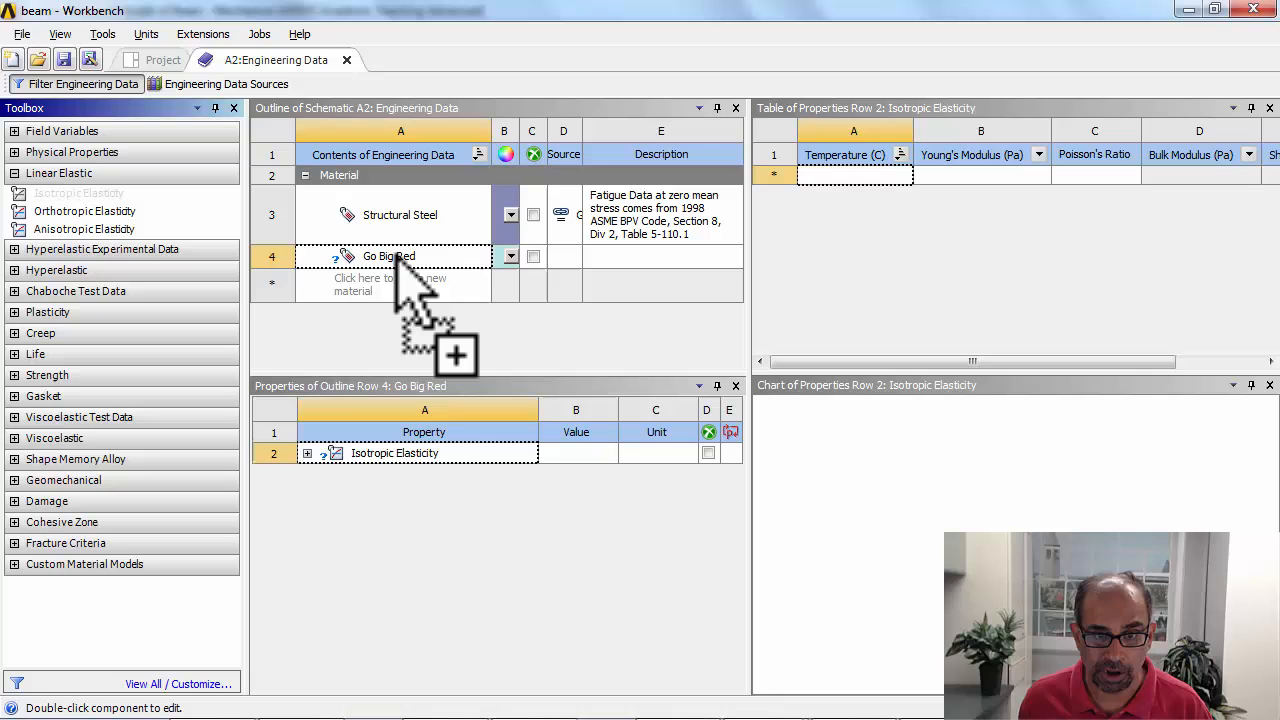
Give Go Big Red a Young's modulus of 2.8e10 Pa and Poisson's ratio of 0.3
{"action": "left_click", "coordinate": [308, 452]}
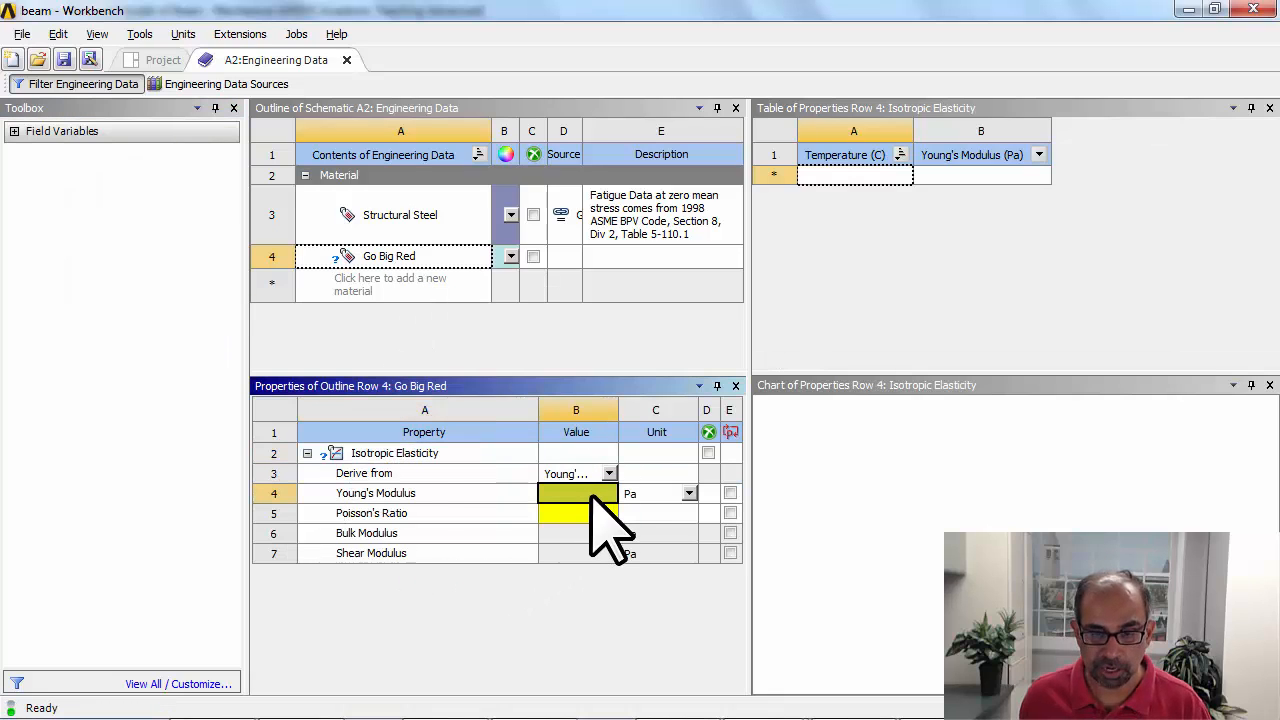
{"action": "type", "text": "2"}
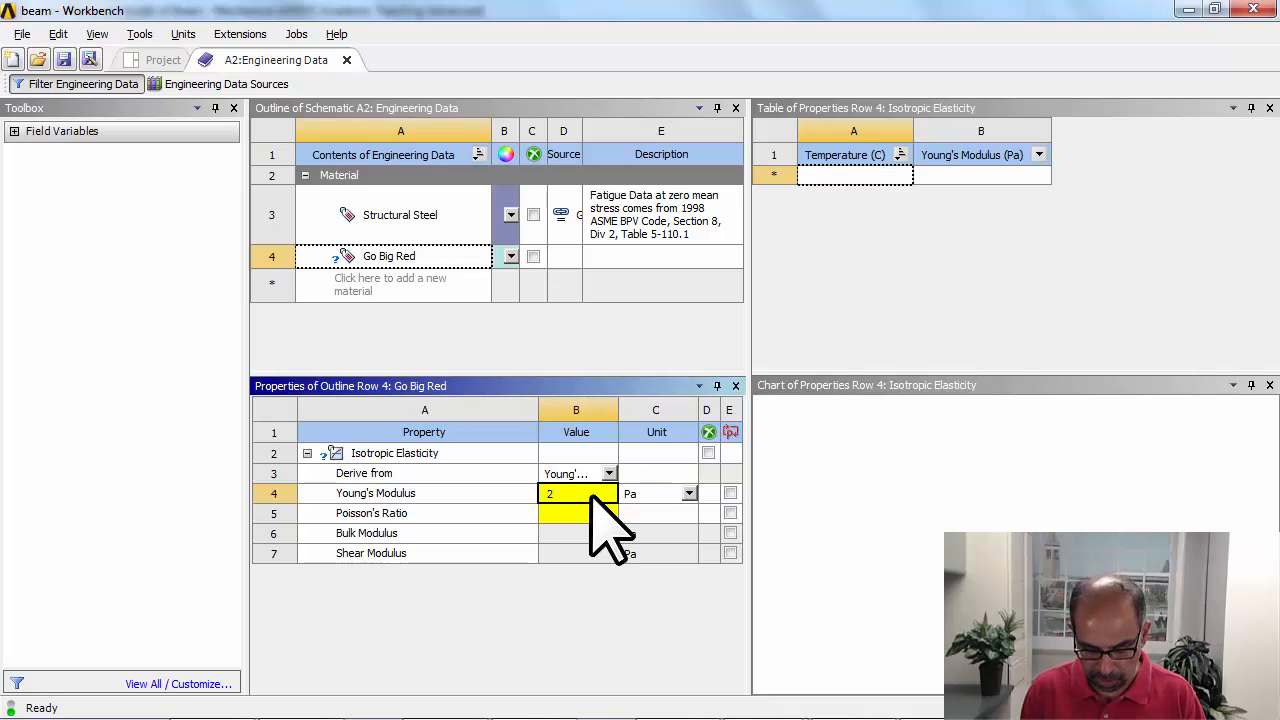
{"action": "type", "text": ".8e10"}
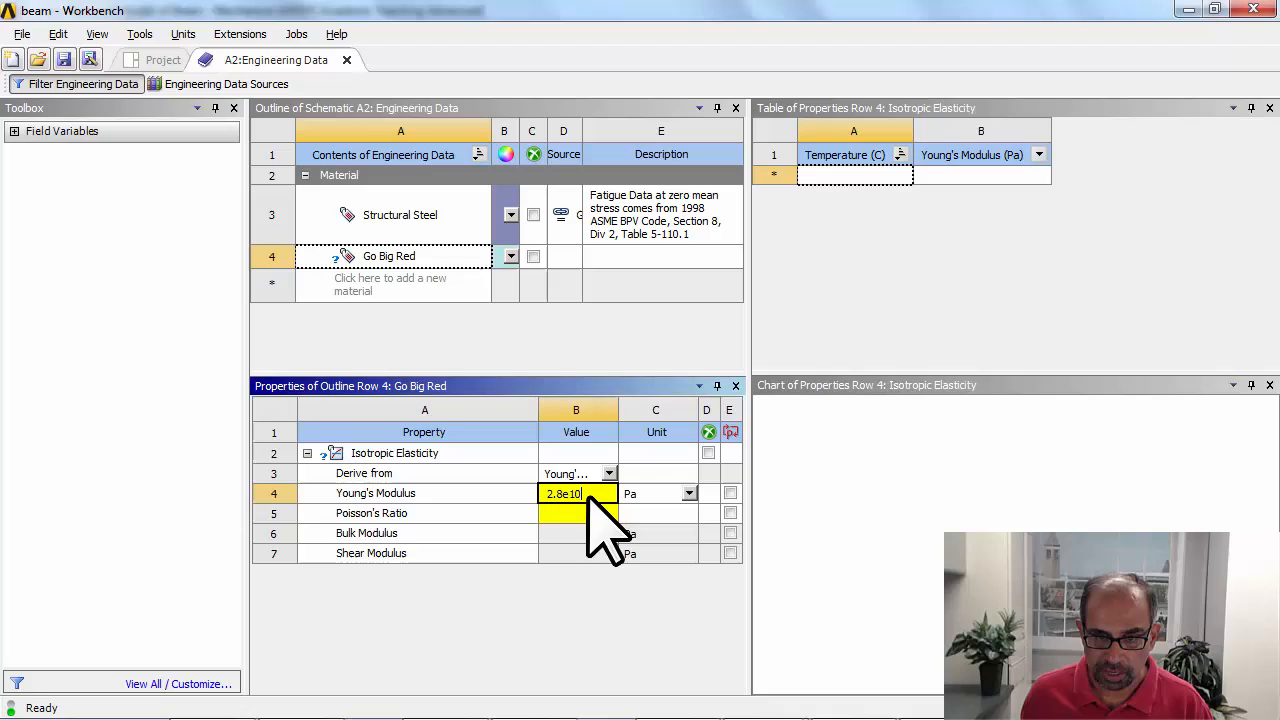
{"action": "left_click", "coordinate": [576, 512]}
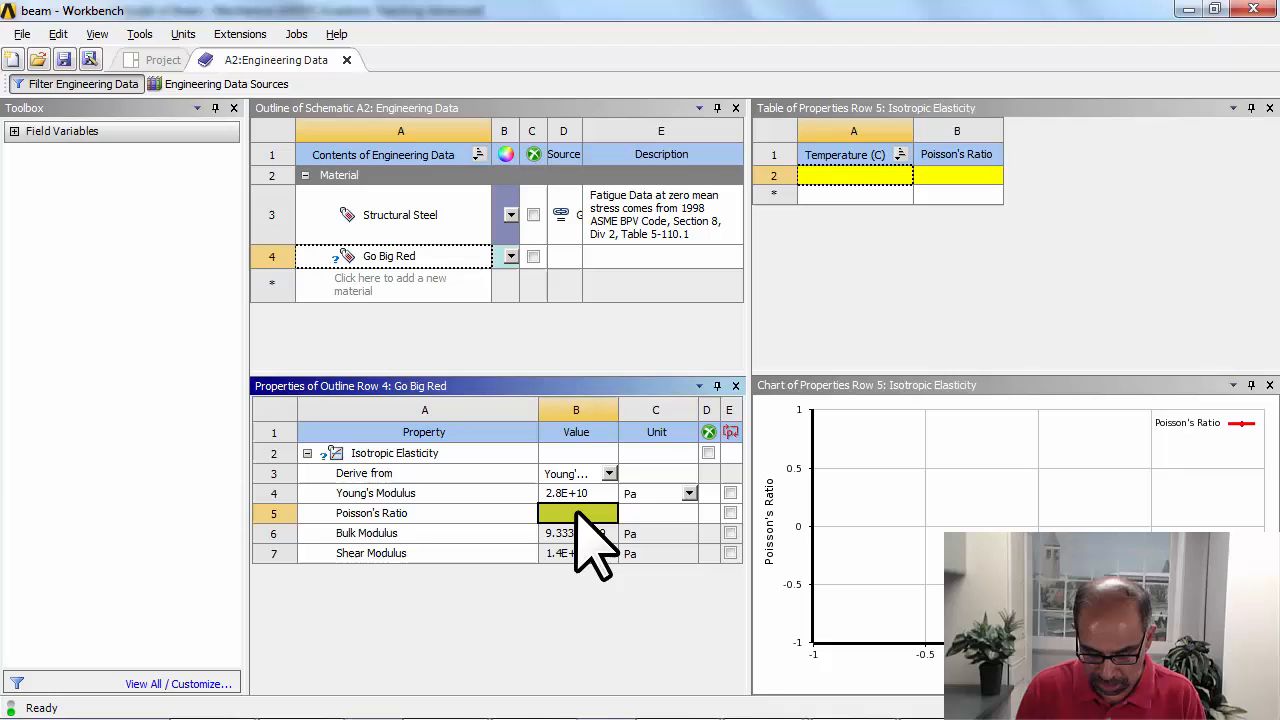
{"action": "type", "text": "0.3"}
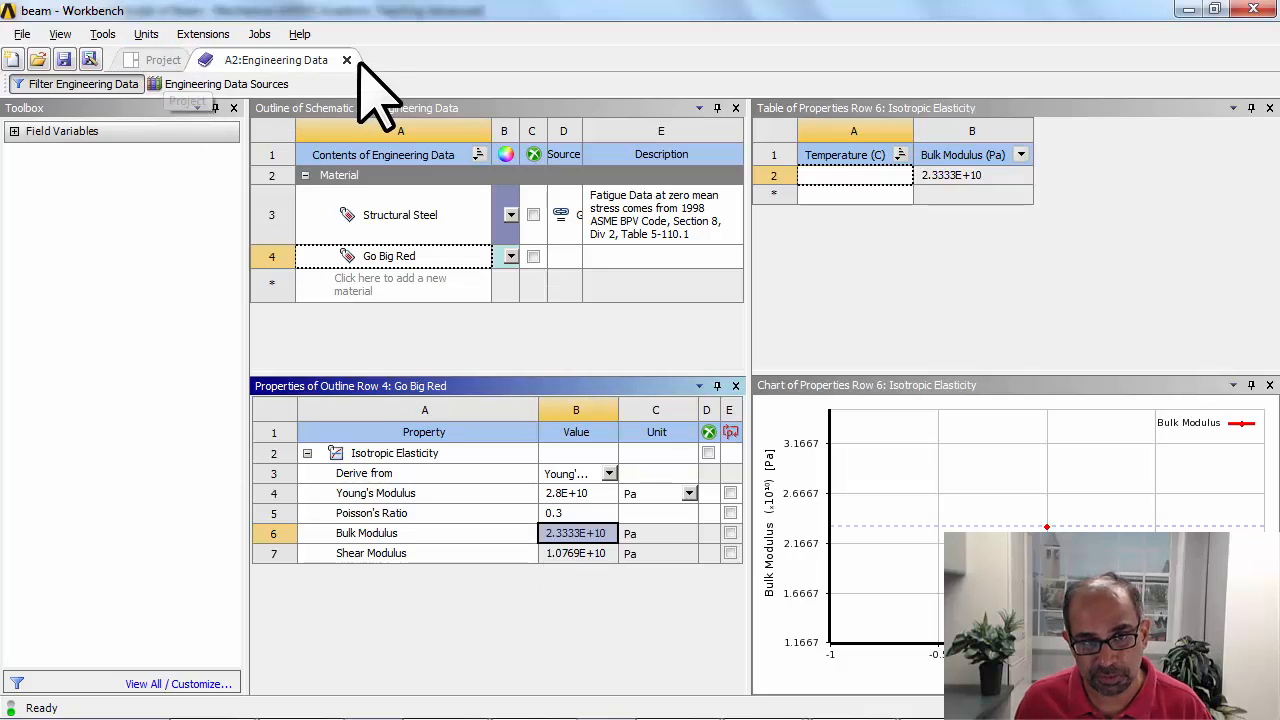
Refresh the Model from the project schematic and assign Go Big Red to the Line Body in Mechanical
{"action": "left_click", "coordinate": [162, 60]}
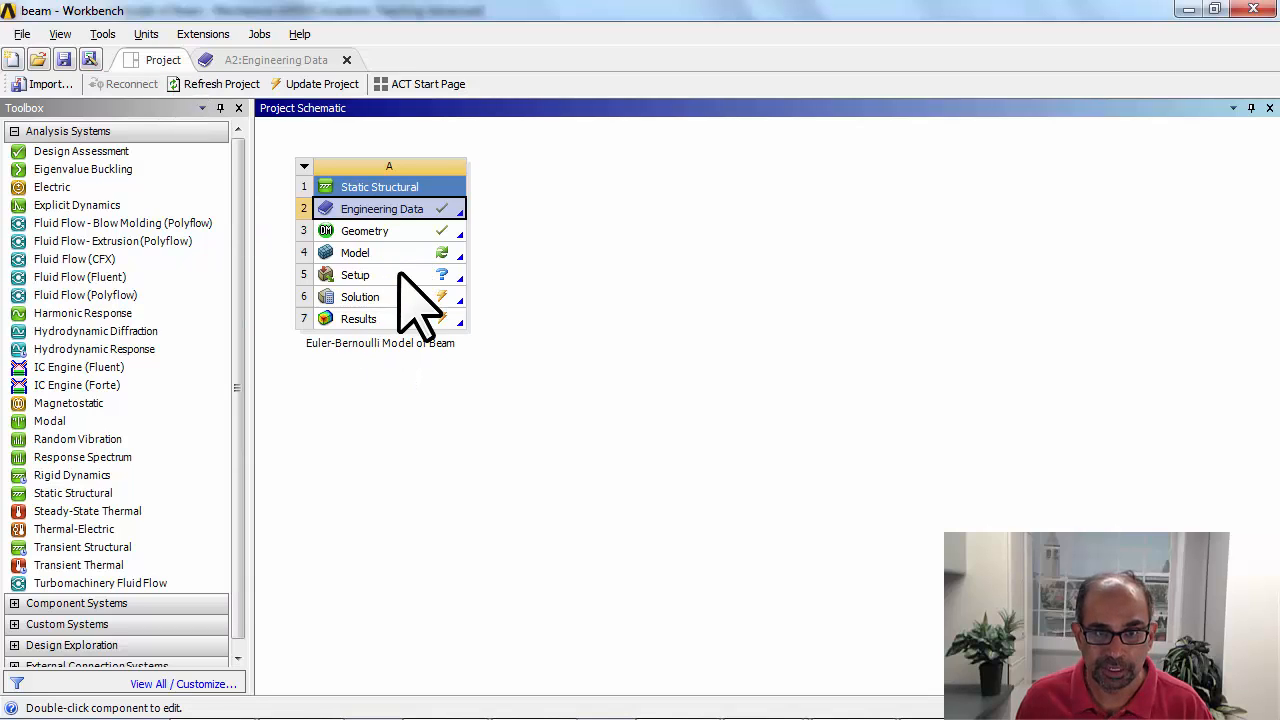
{"action": "mouse_move", "coordinate": [444, 284]}
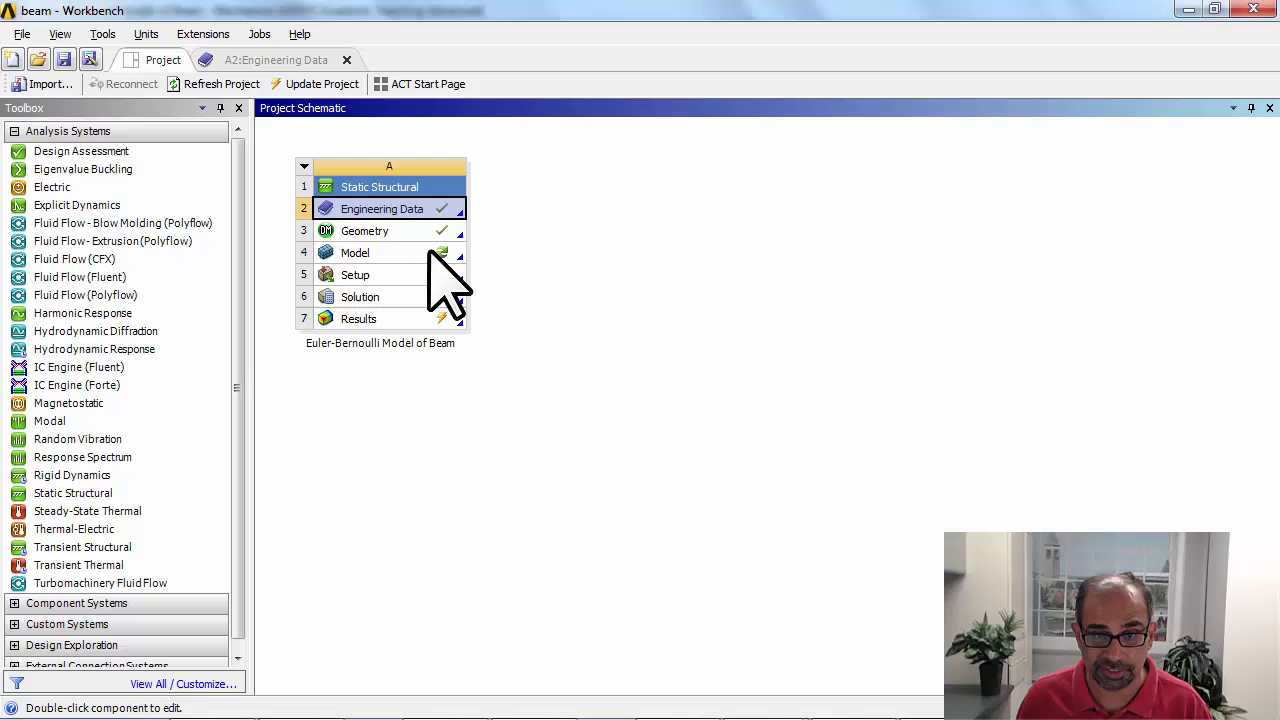
{"action": "right_click", "coordinate": [356, 252]}
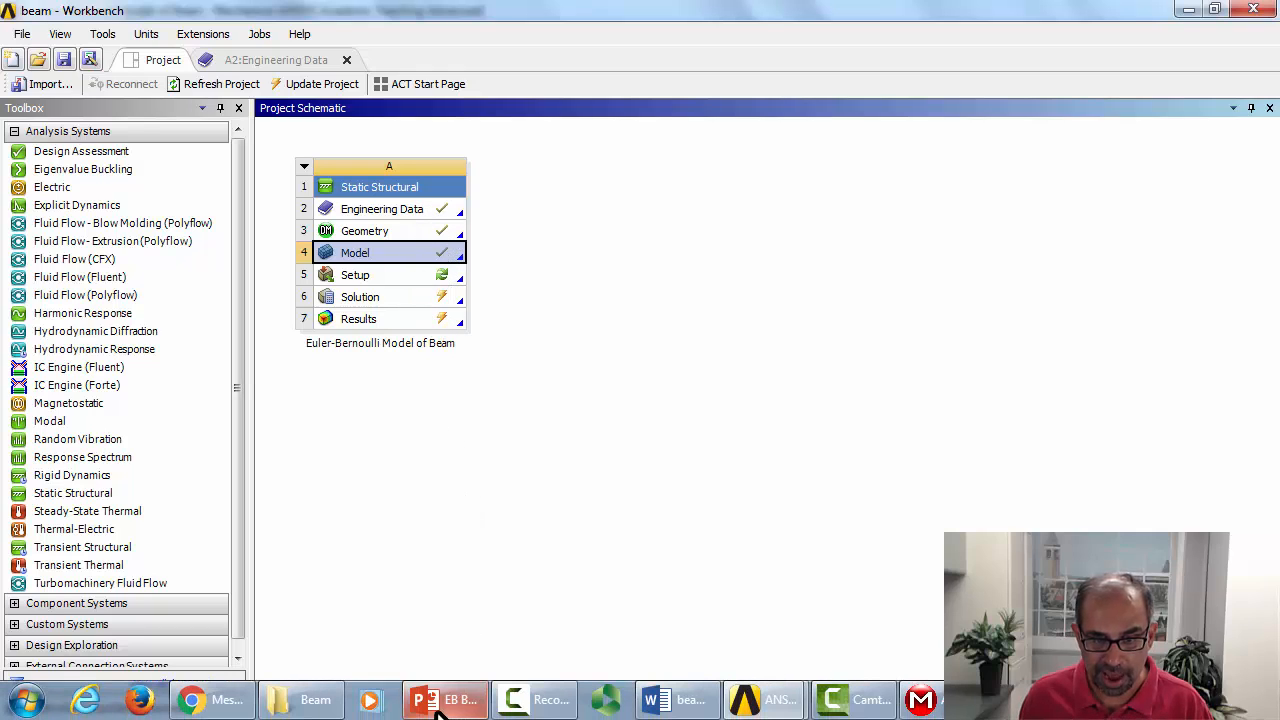
{"action": "double_click", "coordinate": [356, 252]}
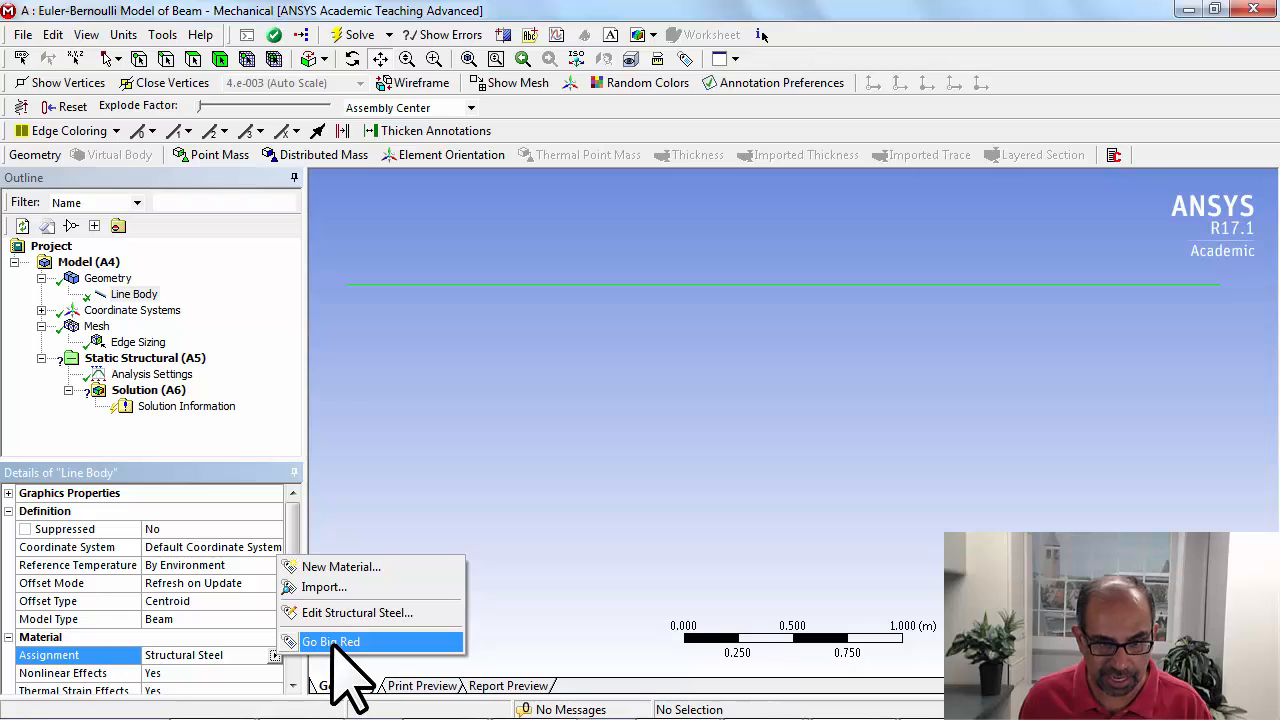
{"action": "left_click", "coordinate": [332, 640]}
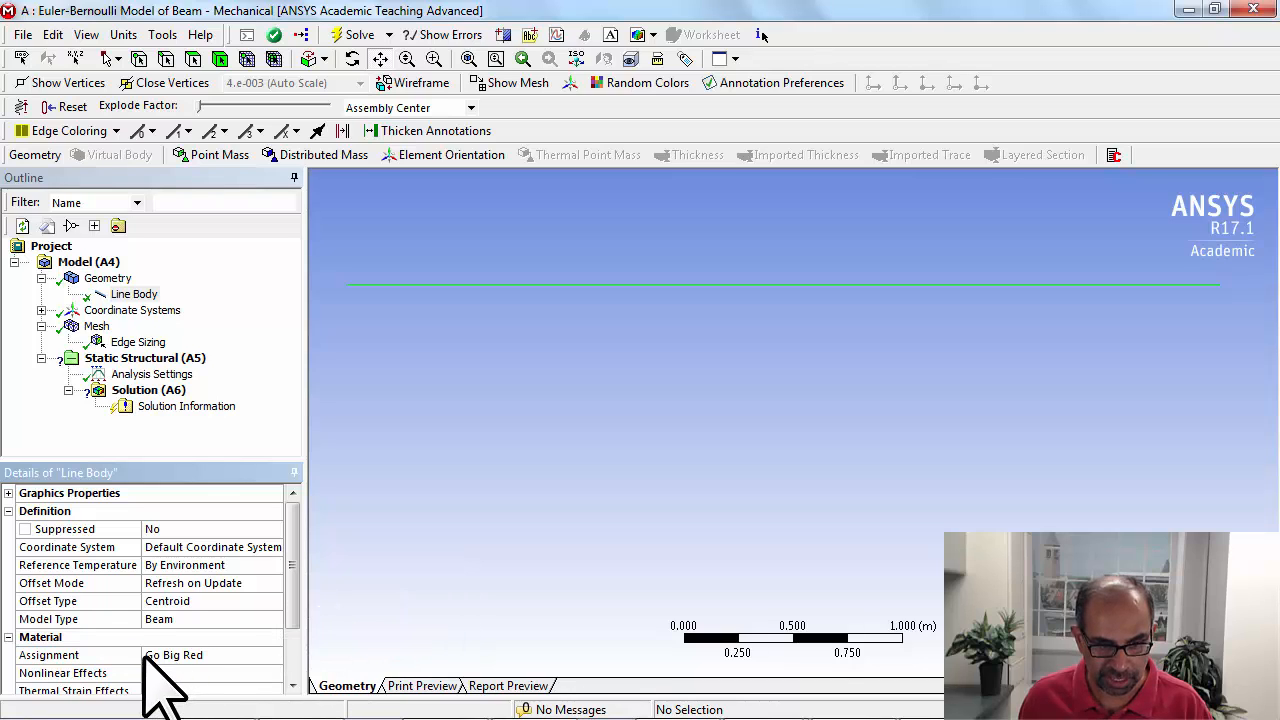